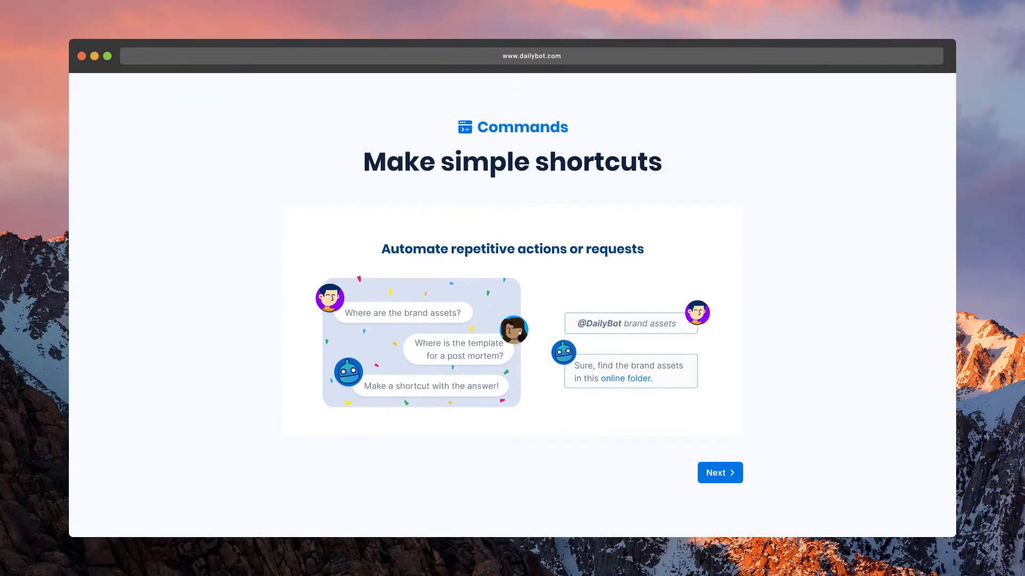
Step: Step through the Commands onboarding slides and finish the intro to reach the Commands page
click(718, 472)
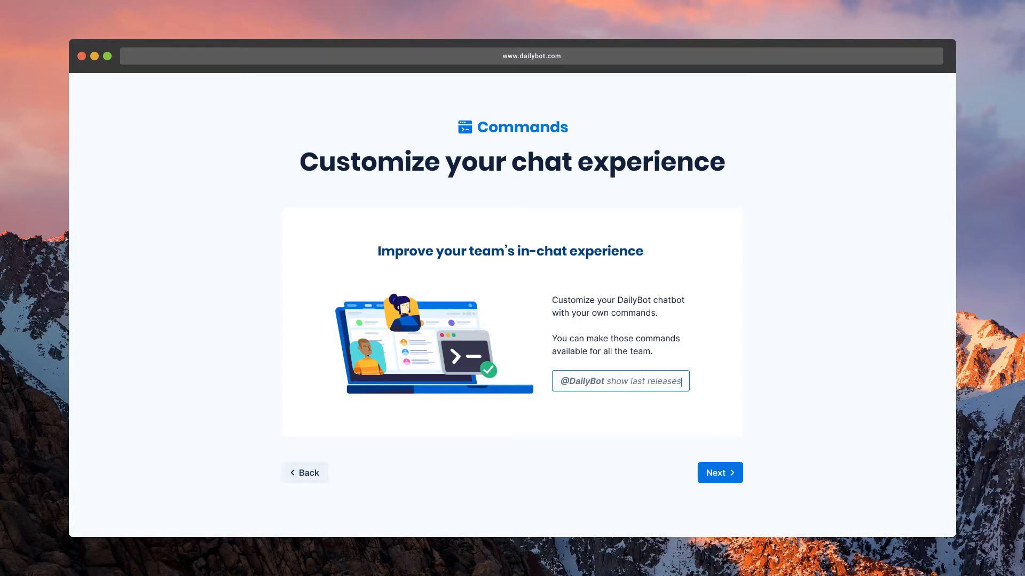
click(719, 472)
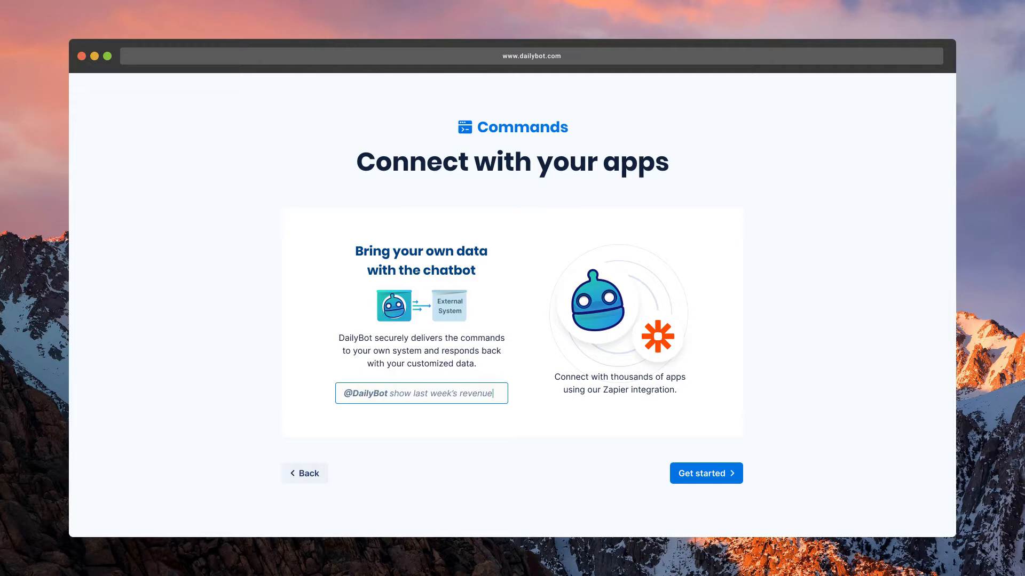
click(705, 473)
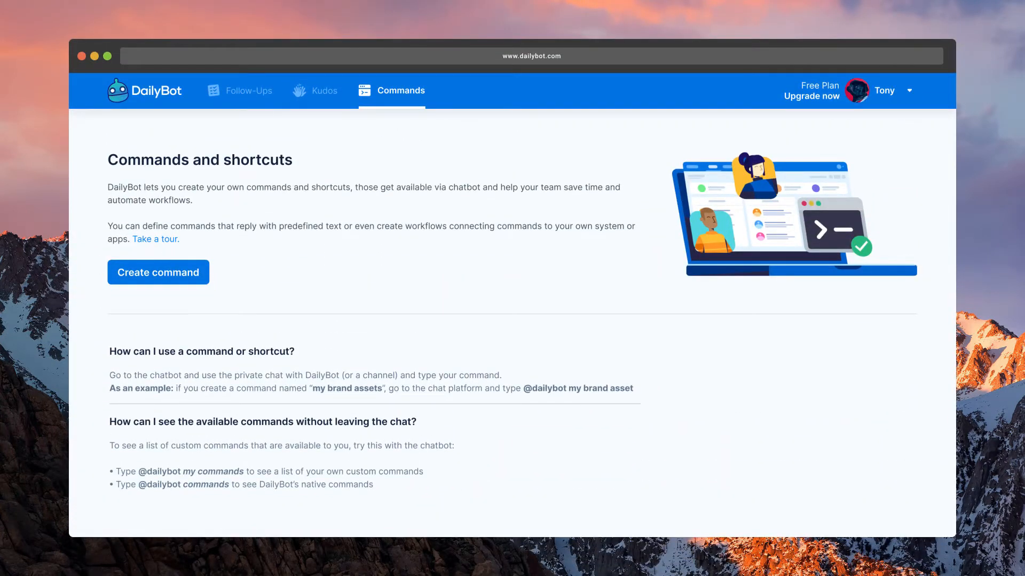
Step: Start a new 'brand assets' command described as 'Gives you a link of brand assets folder'
click(157, 271)
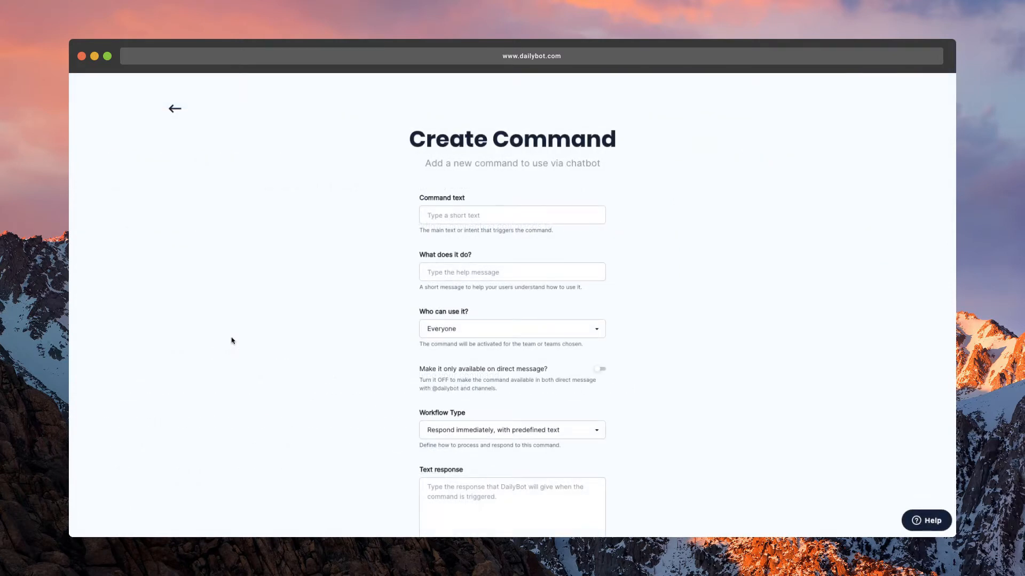
text(brand assets)
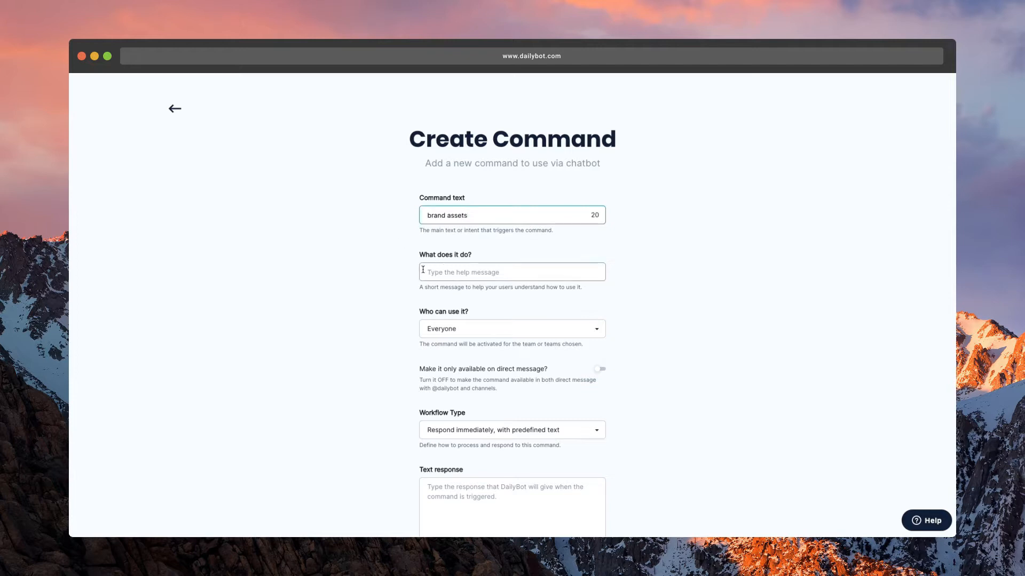
text(Gives you a link of brand assets folder)
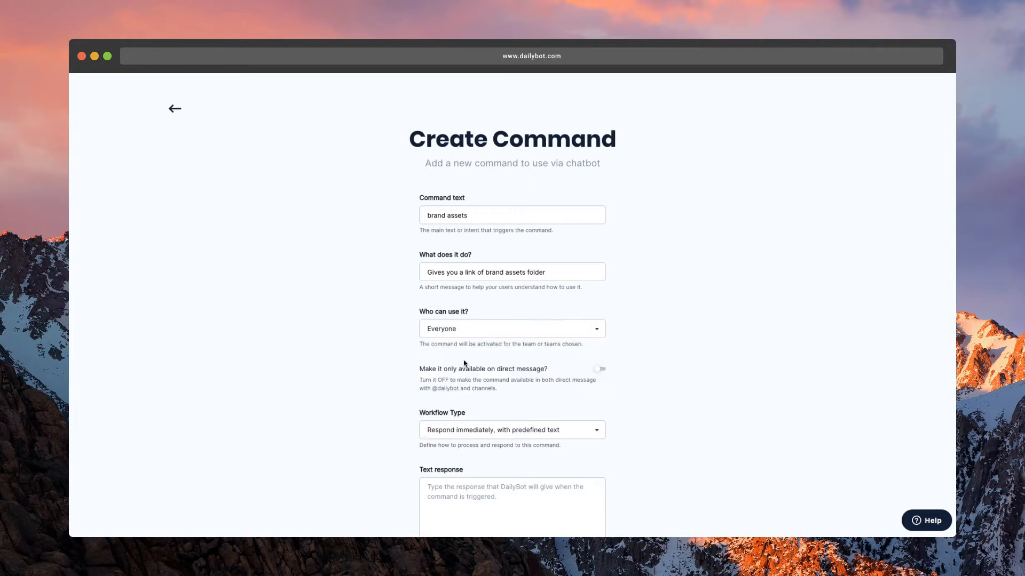
scroll(down, 3)
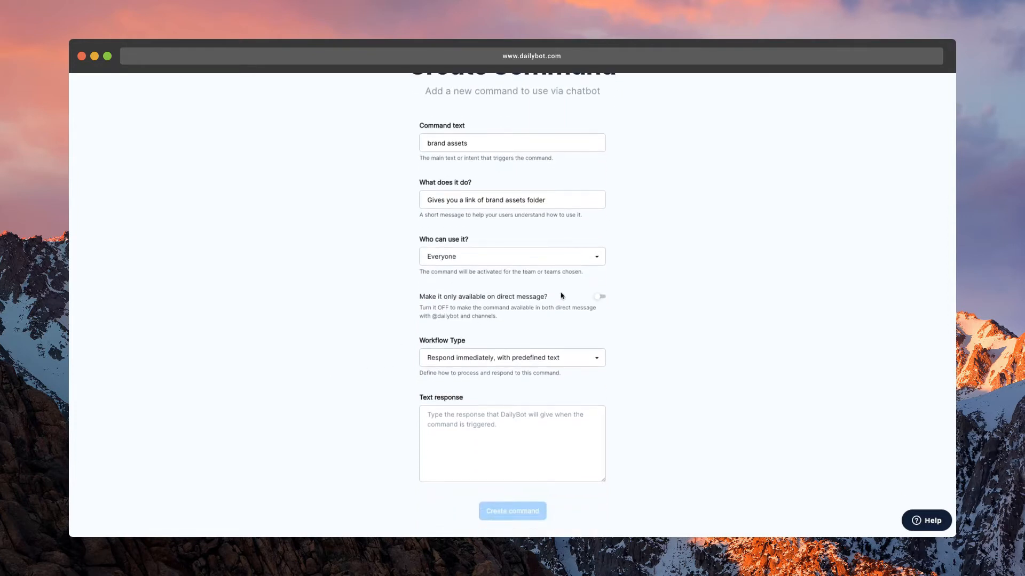
scroll(down, 3)
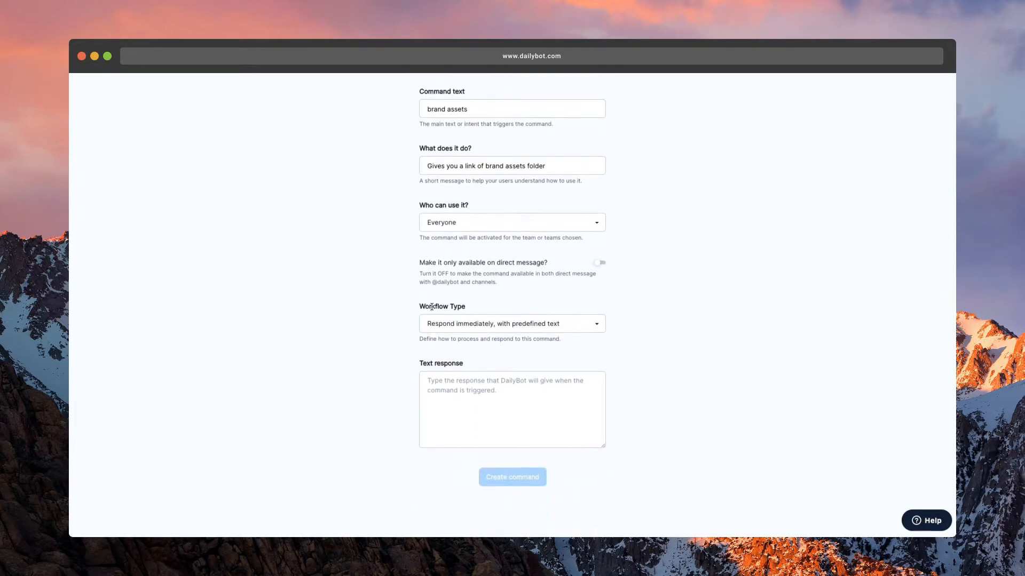
click(511, 409)
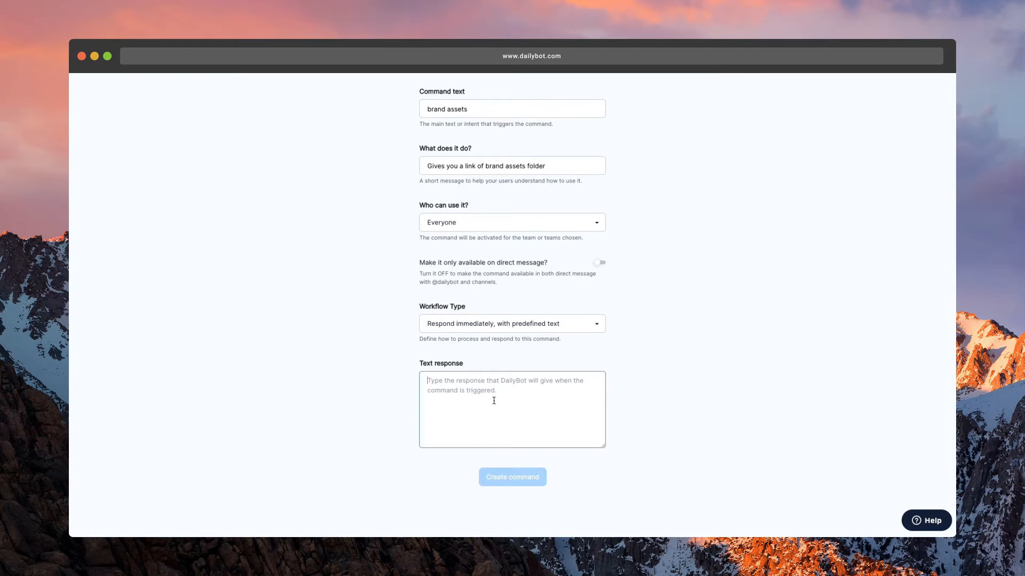
text(Here is the link to the brand assets folder: https://bit.ly/brand-assets-co)
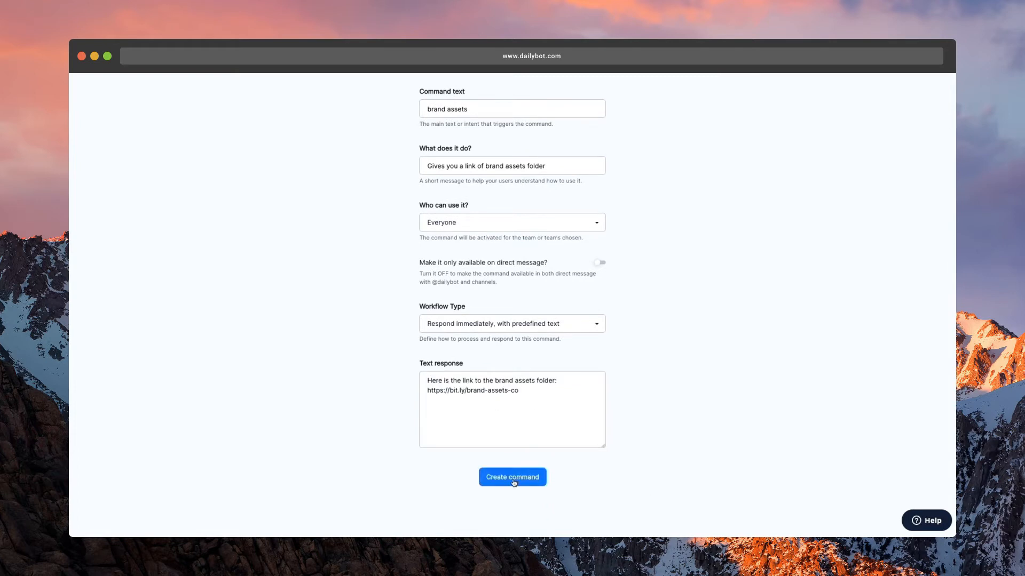
click(512, 477)
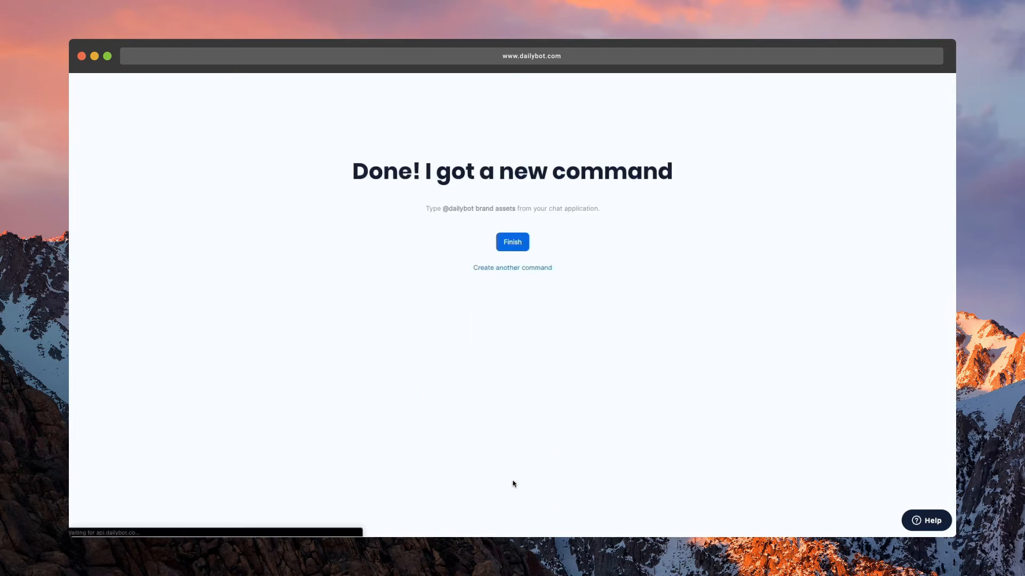
Step: From the confirmation page, begin creating another command
click(511, 242)
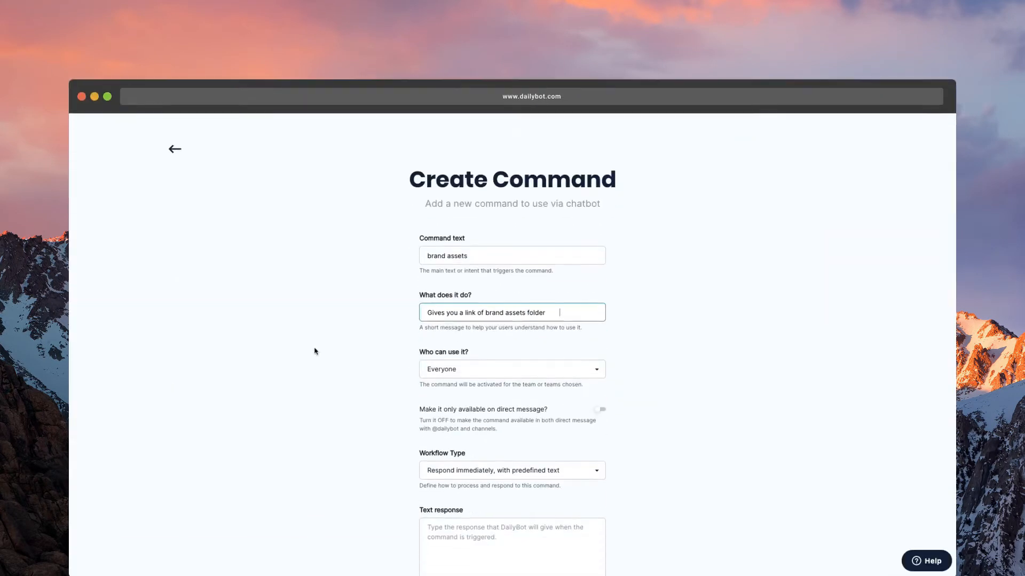
Step: Define the 'current revenue' command and set its workflow to respond immediately via synchronous API
scroll(down, 3)
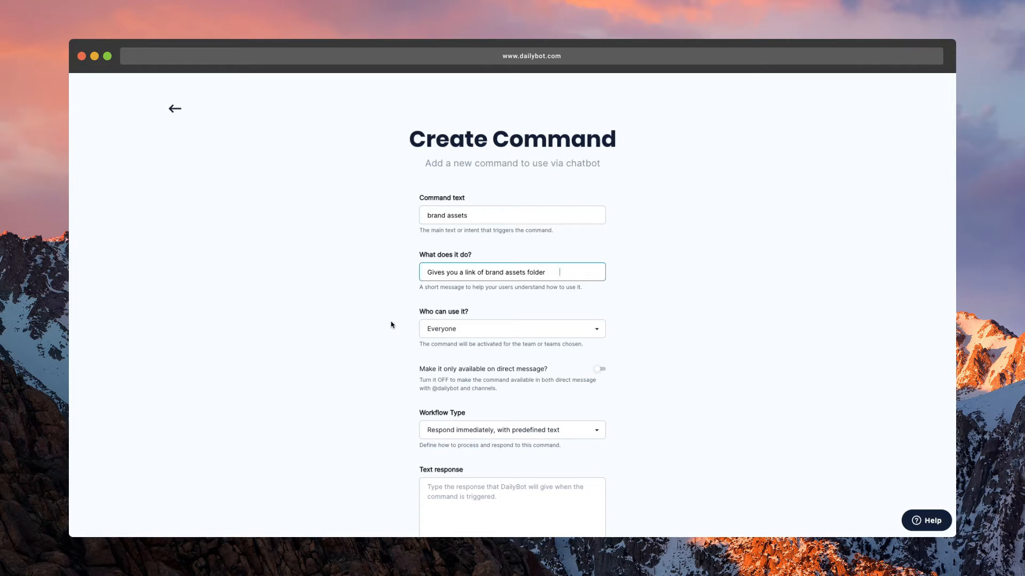
mouse_move(471, 331)
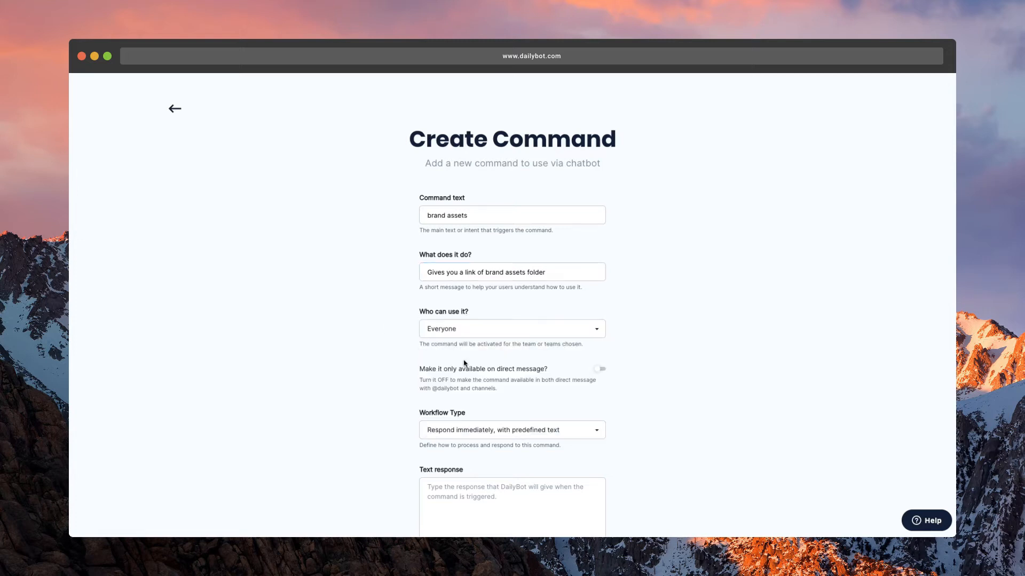
scroll(down, 3)
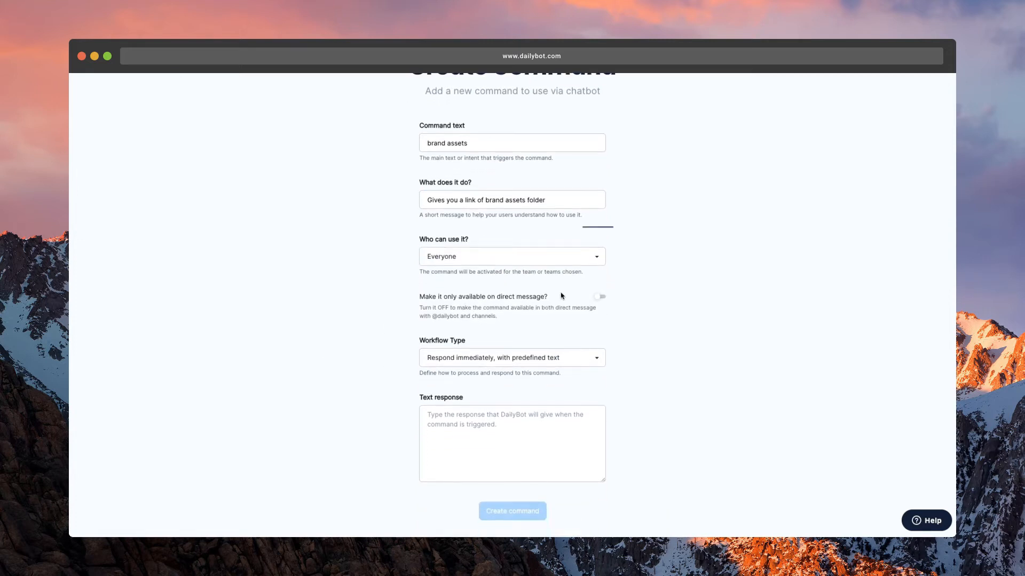
scroll(down, 3)
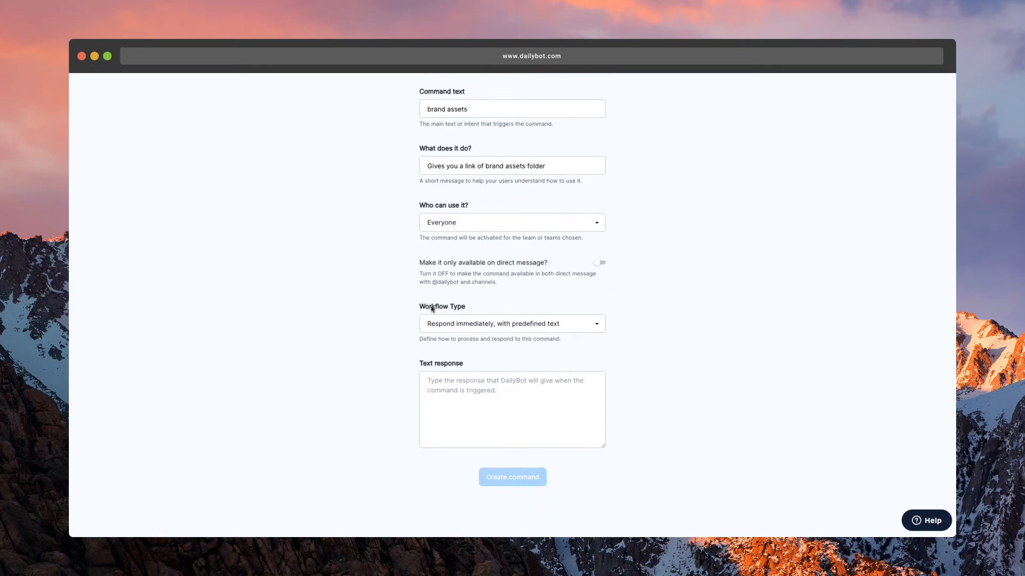
click(512, 410)
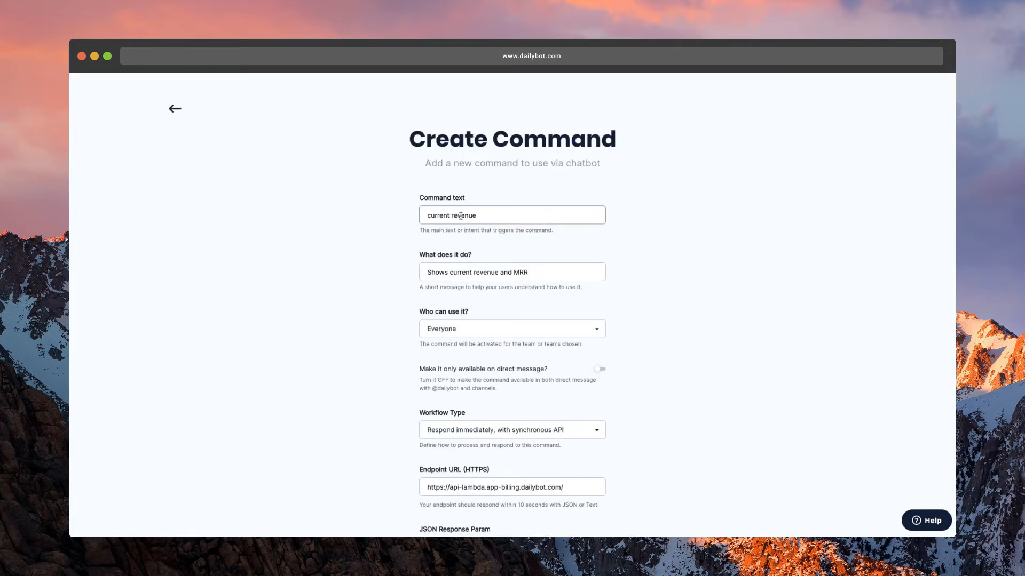
Step: Adjust the 'current revenue' name, create the command and return to the Available commands list
click(512, 215)
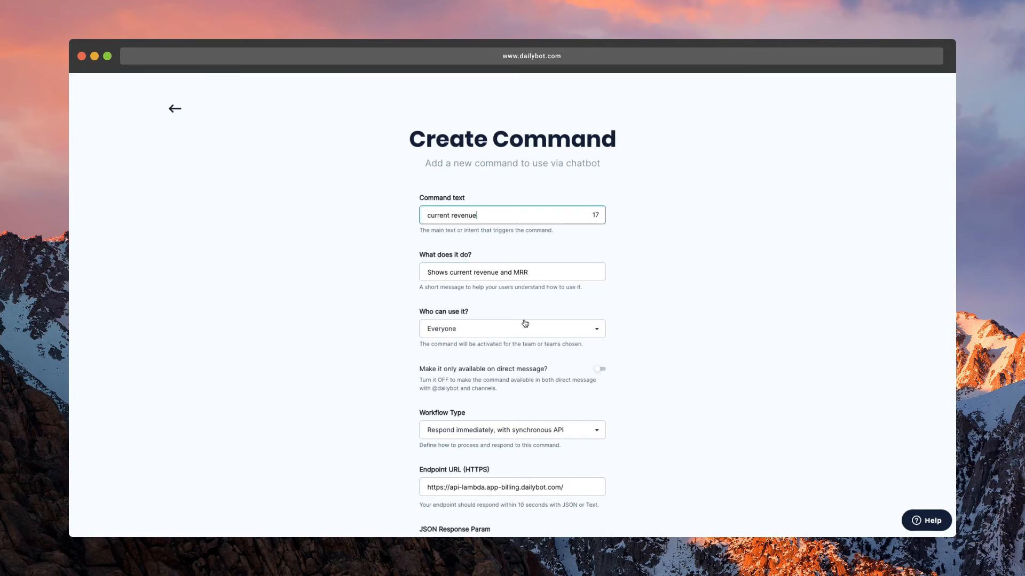
scroll(down, 3)
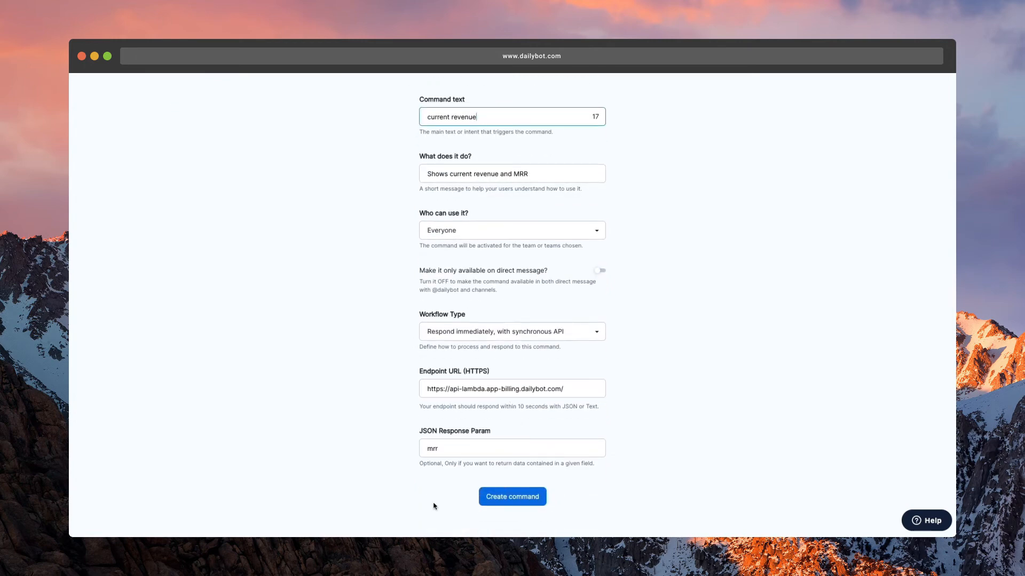
click(512, 497)
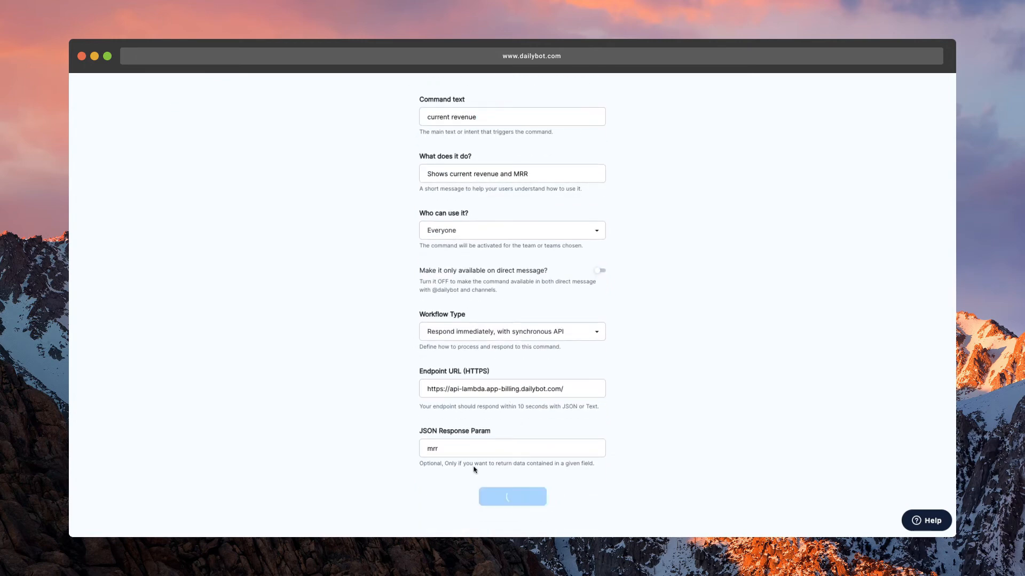
click(512, 497)
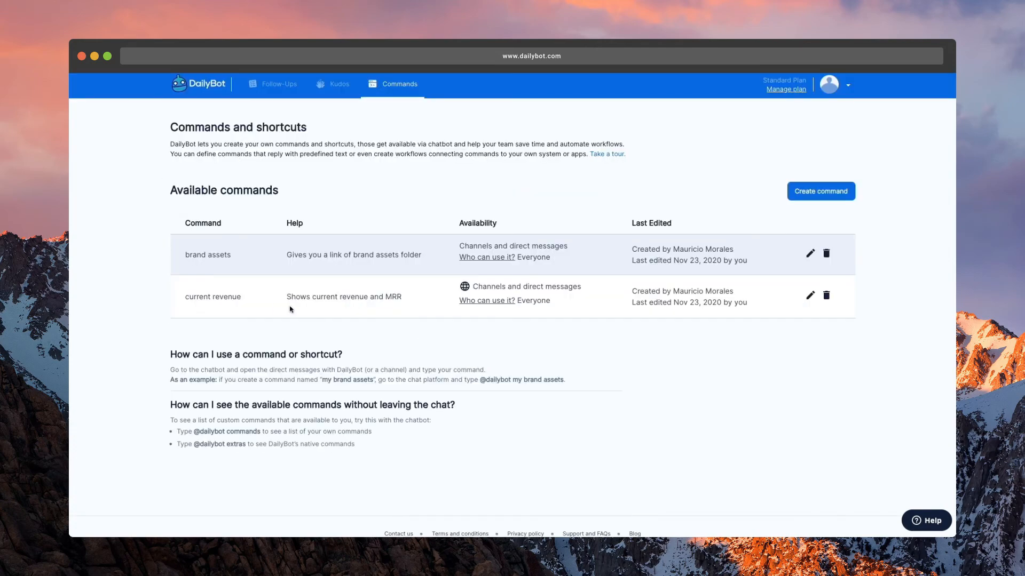